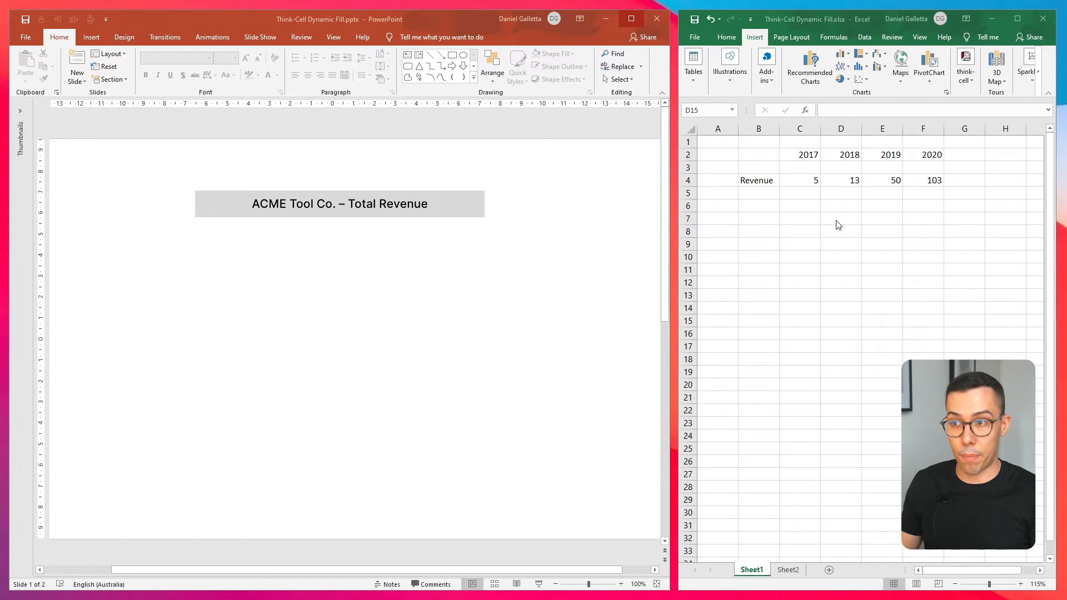
pyautogui.moveTo(759, 158)
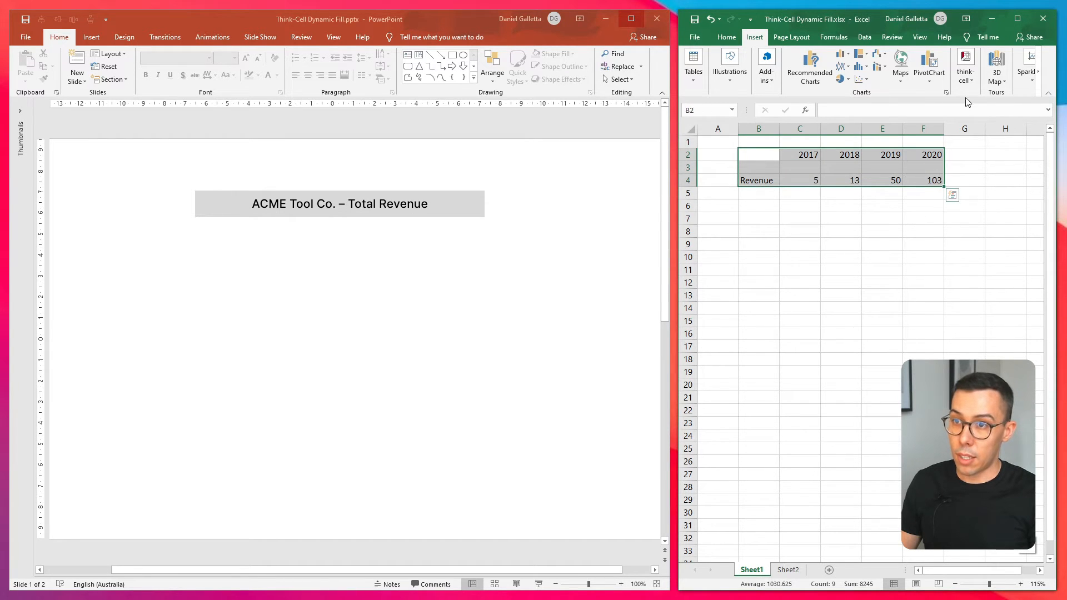
# Step: Create a think-cell column chart from the selected yearly Revenue range and place it on the slide
pyautogui.click(964, 65)
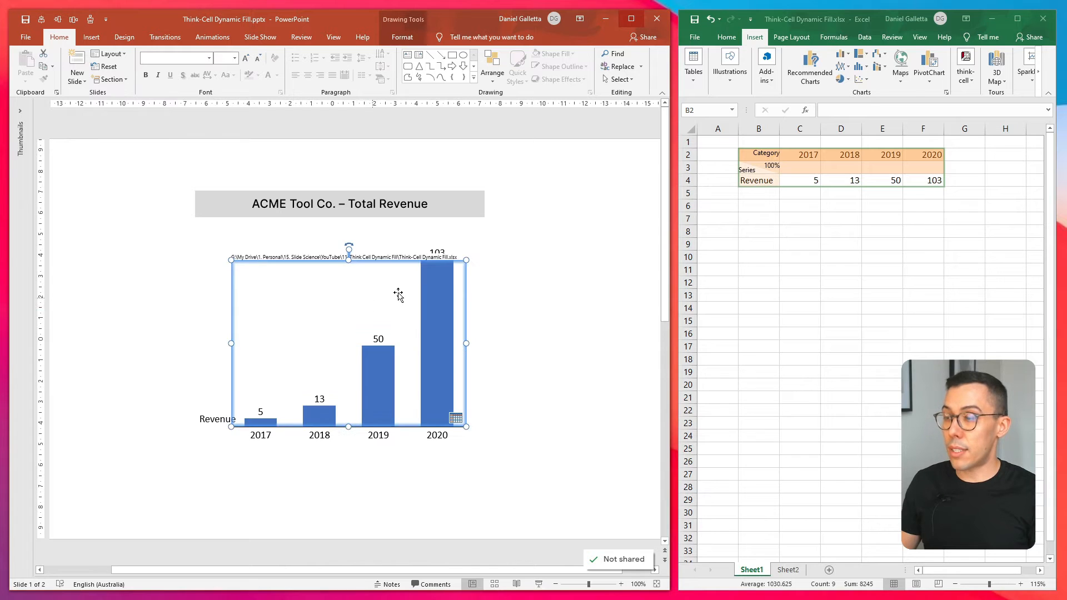
pyautogui.moveTo(504, 298)
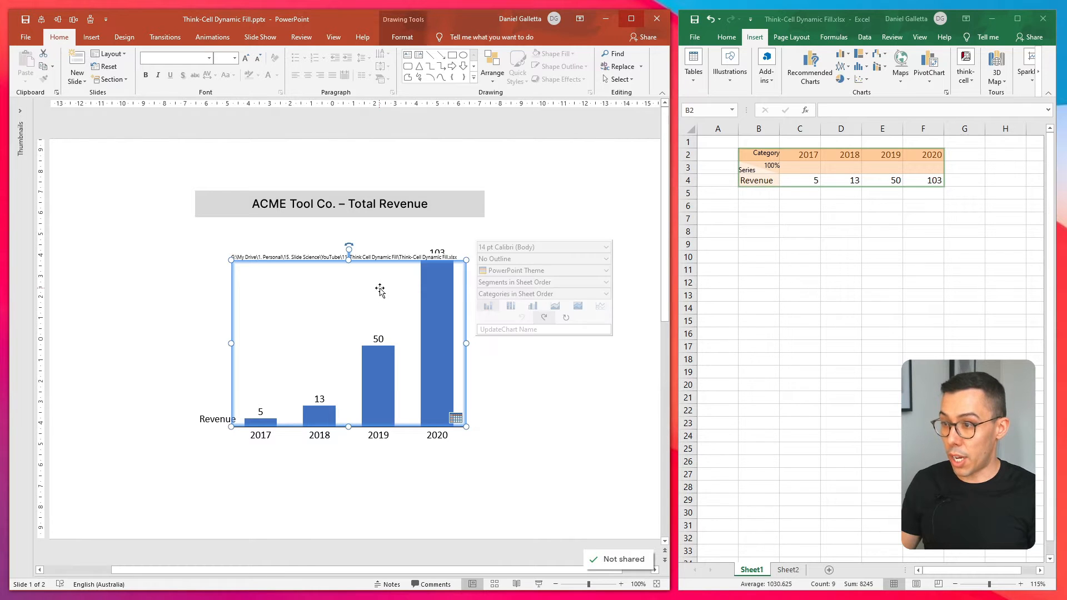
pyautogui.moveTo(565, 318)
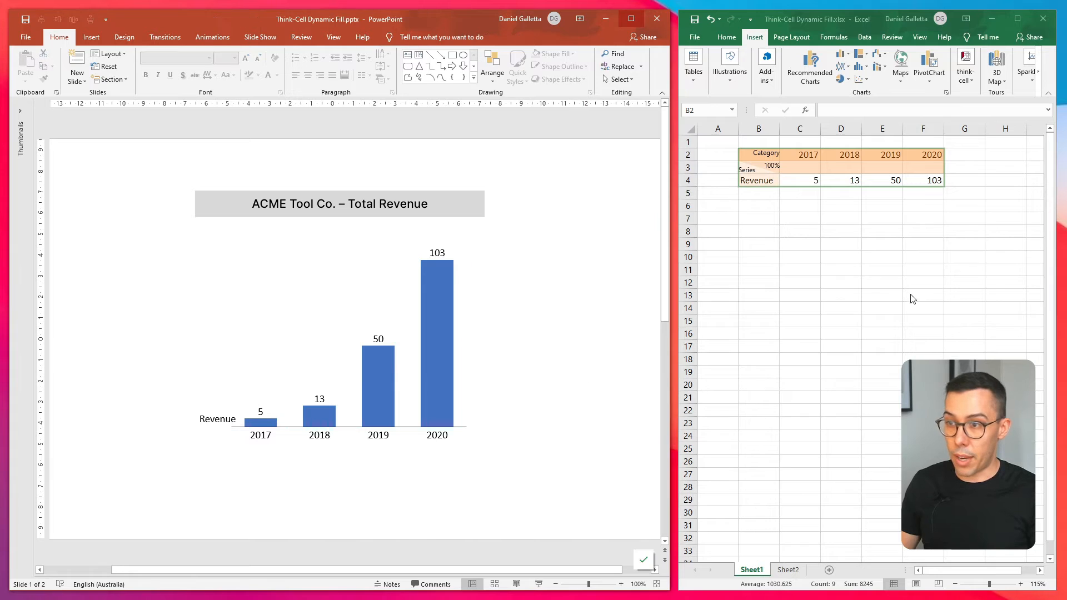
# Step: Change the 2020 Revenue cell F4 to 150 so the linked 2020 bar updates
pyautogui.write('15')
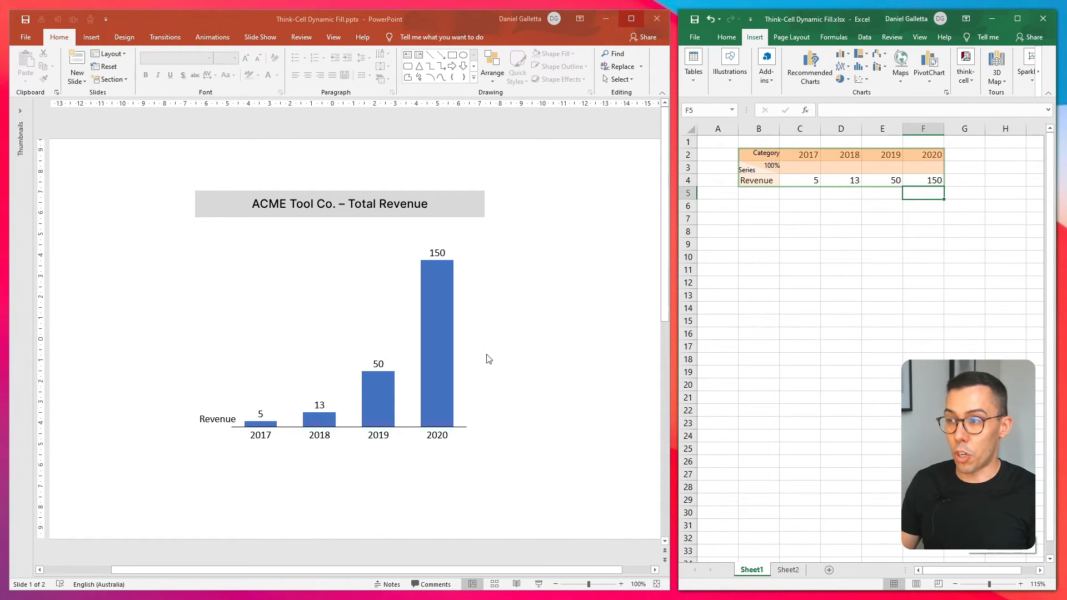
pyautogui.moveTo(493, 307)
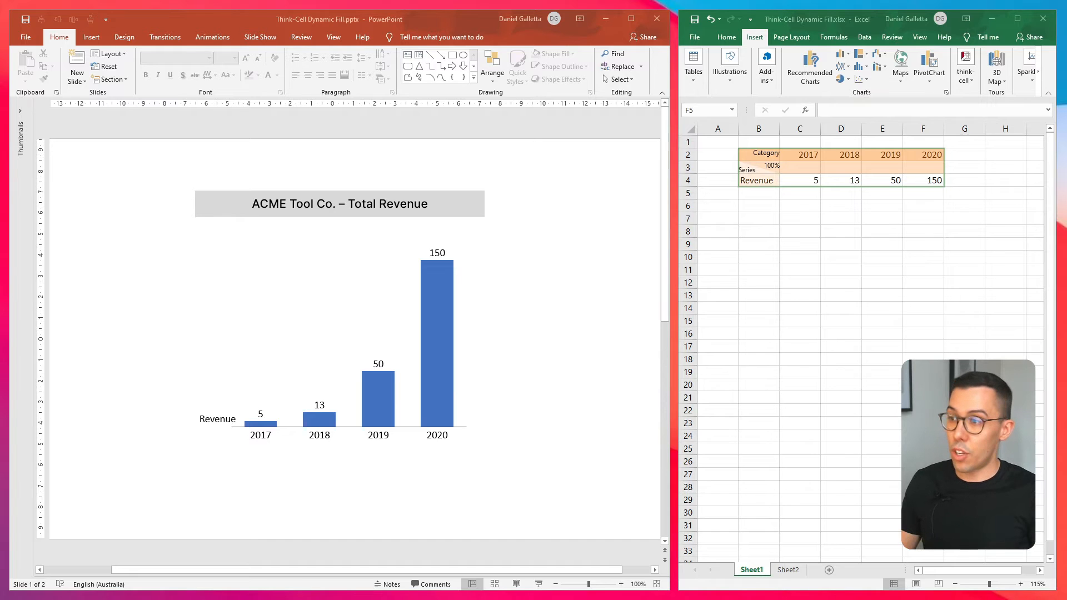
# Step: Set the revenue chart's colour scheme to Use Excel Fill on Top, then select the 2020 Revenue cell
pyautogui.click(350, 313)
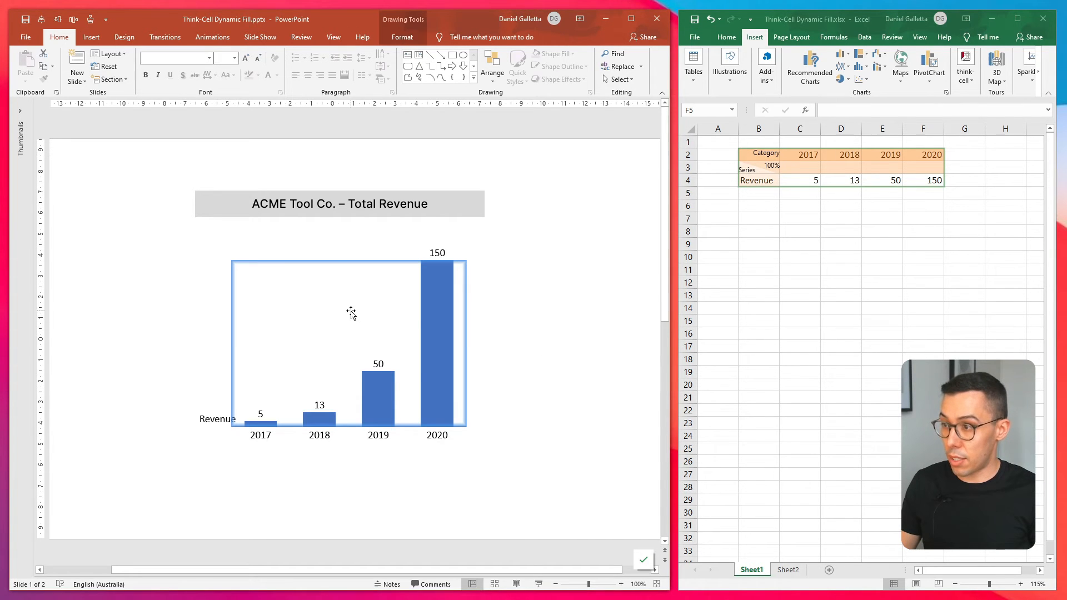
pyautogui.click(350, 313)
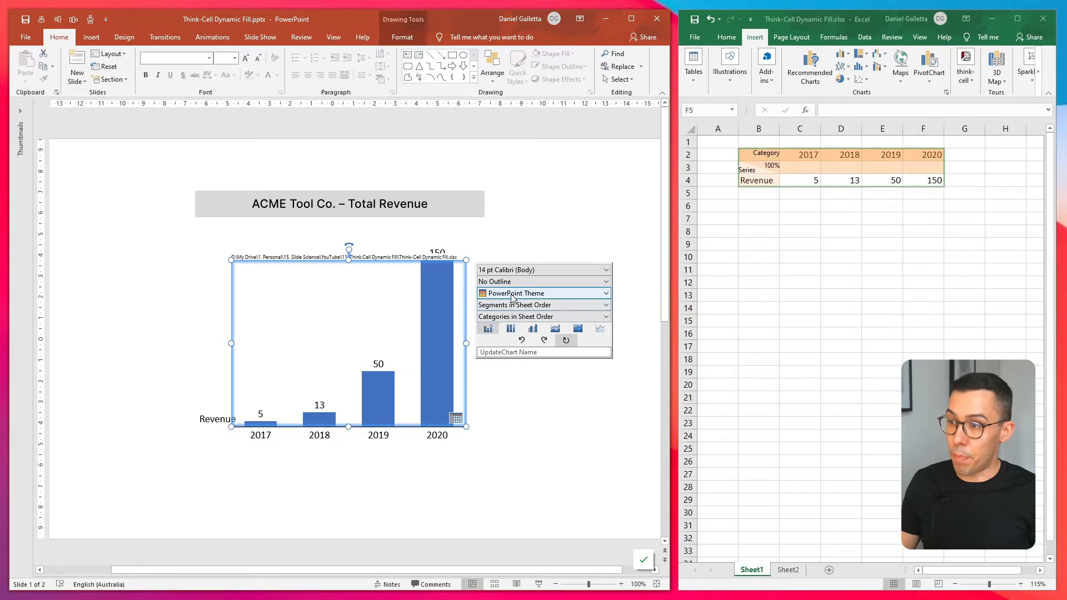
pyautogui.click(543, 292)
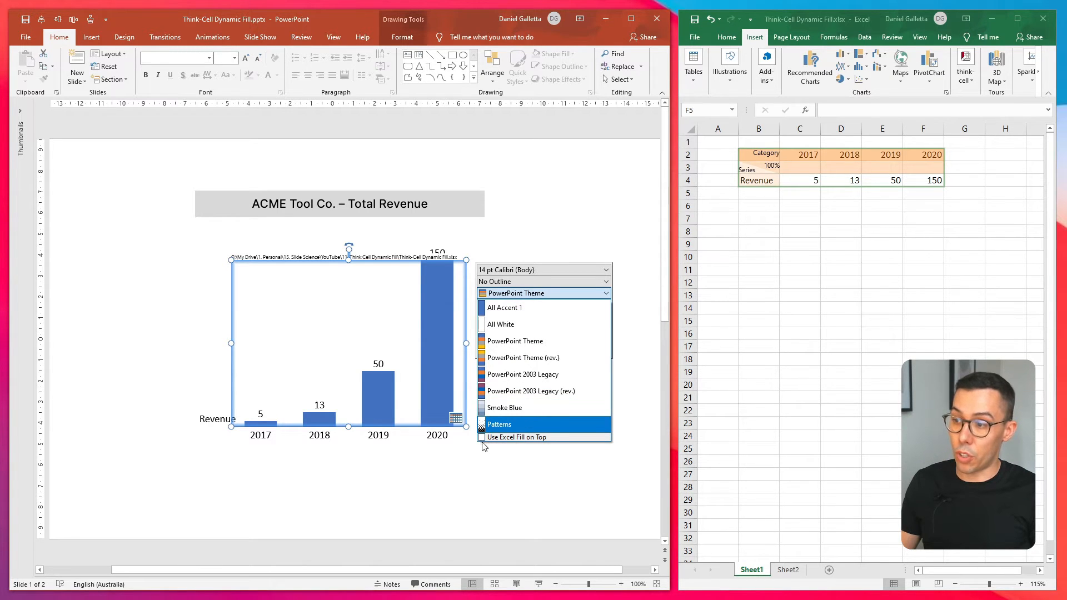
pyautogui.click(555, 443)
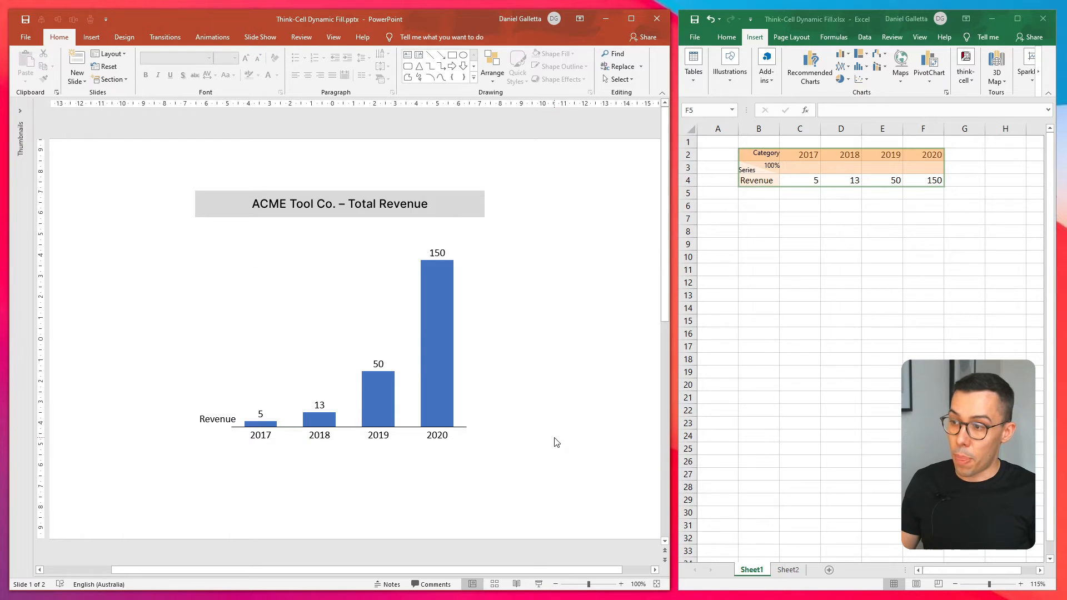
pyautogui.click(923, 180)
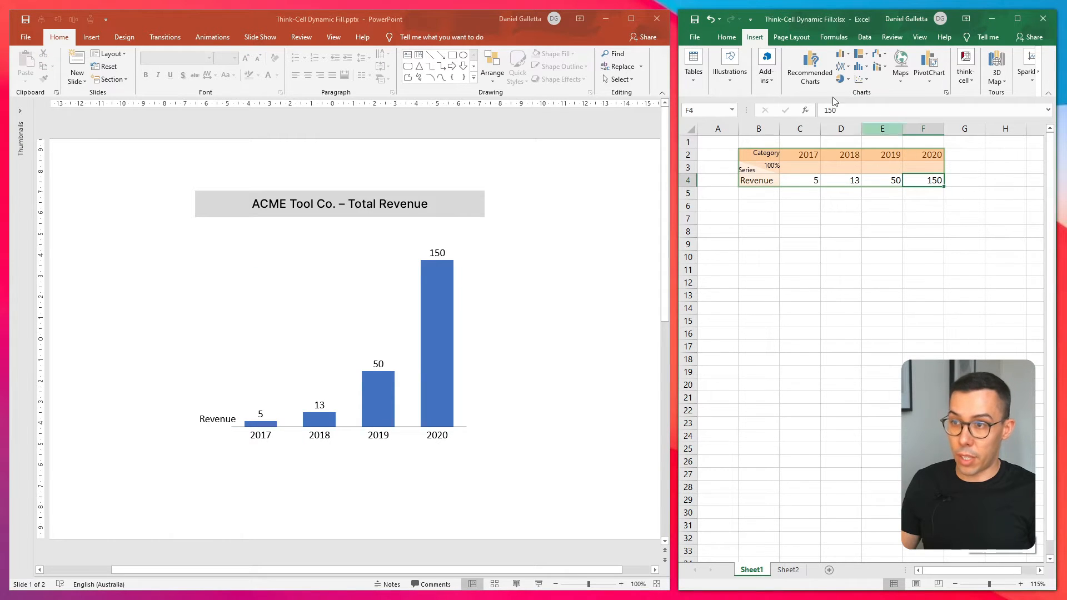
pyautogui.click(726, 37)
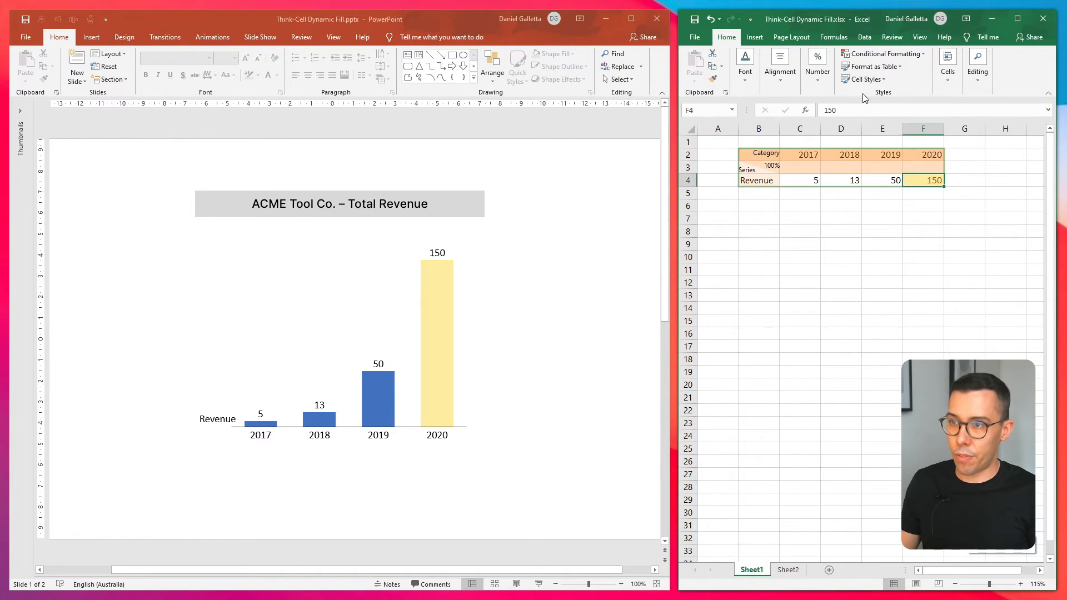
pyautogui.click(924, 244)
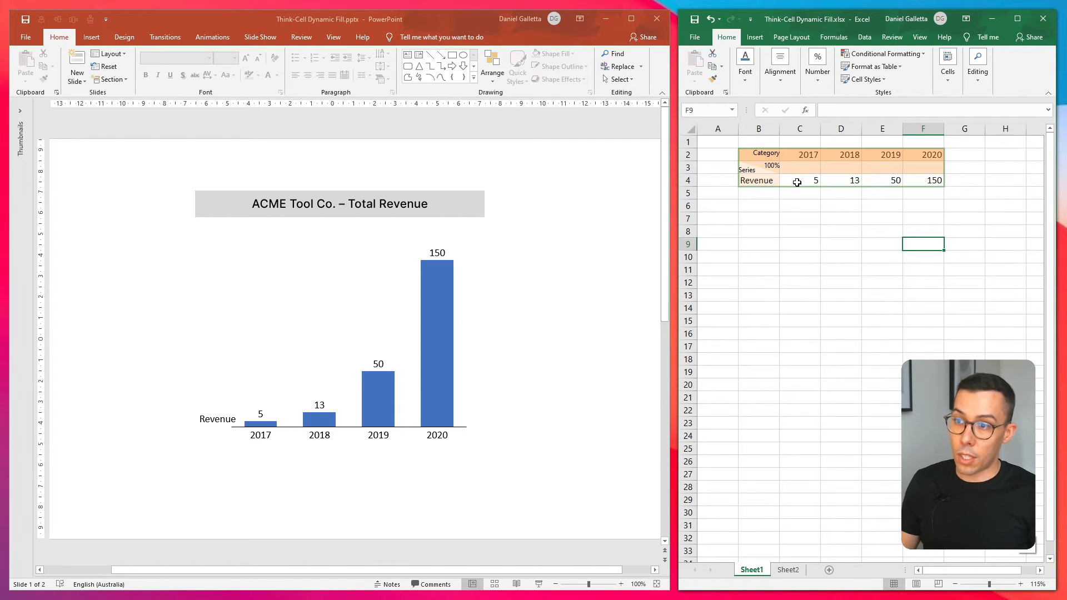
# Step: Open Conditional Formatting for the Revenue values C4:F4 to start a new rule
pyautogui.click(882, 53)
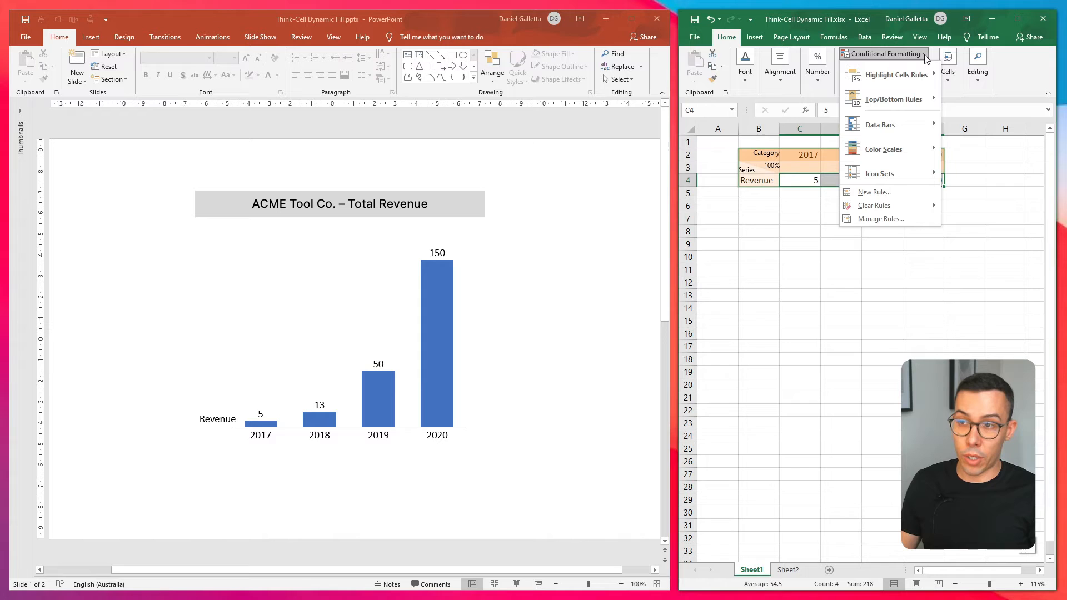
pyautogui.moveTo(884, 147)
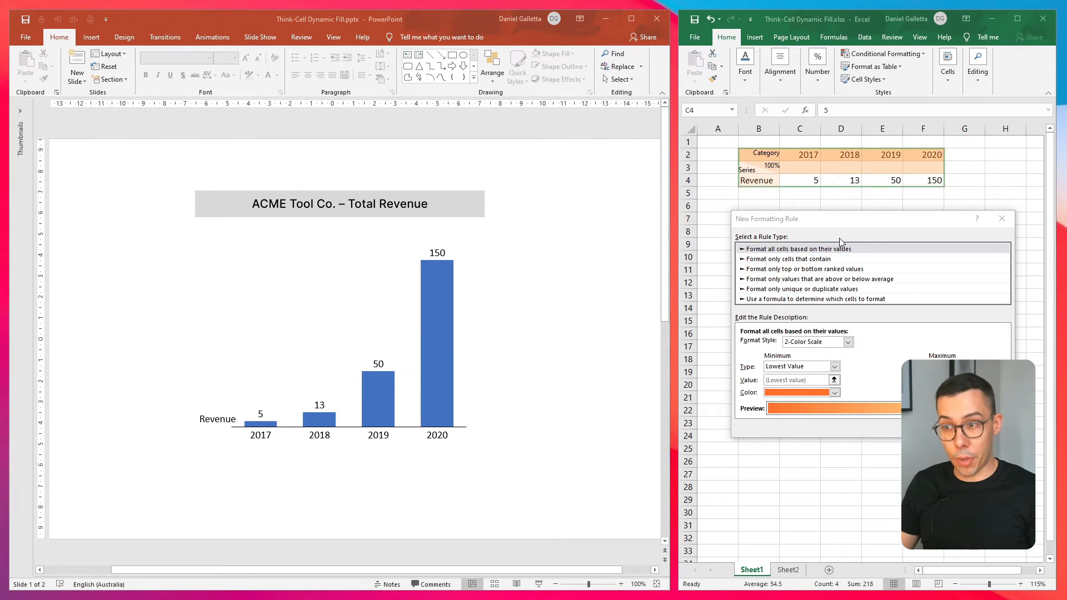
pyautogui.moveTo(801, 265)
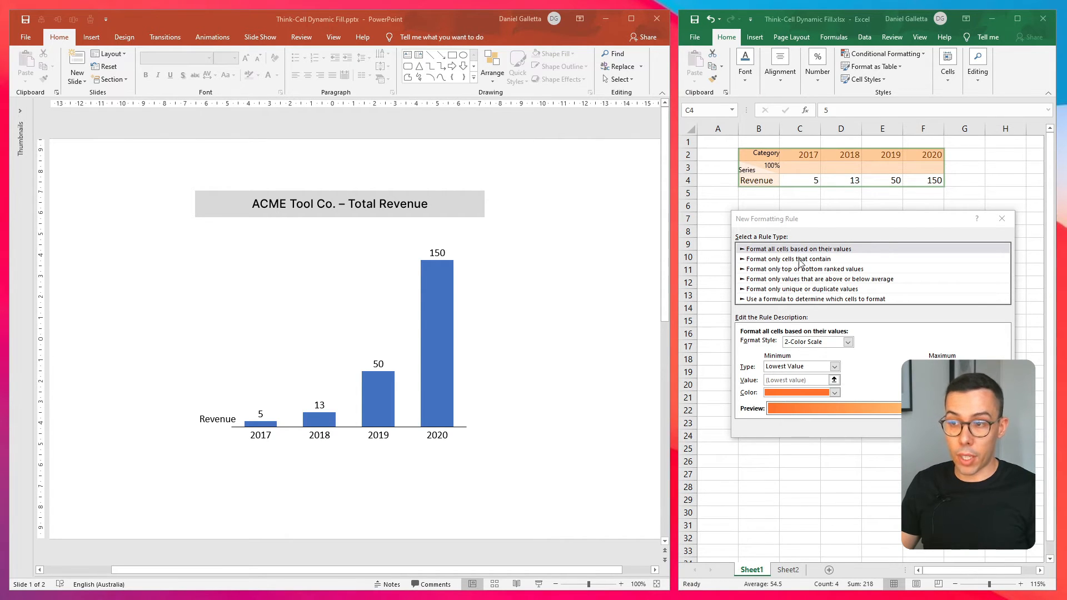
# Step: Define the rule as Cell Value greater than 100 and open its Format settings
pyautogui.click(790, 259)
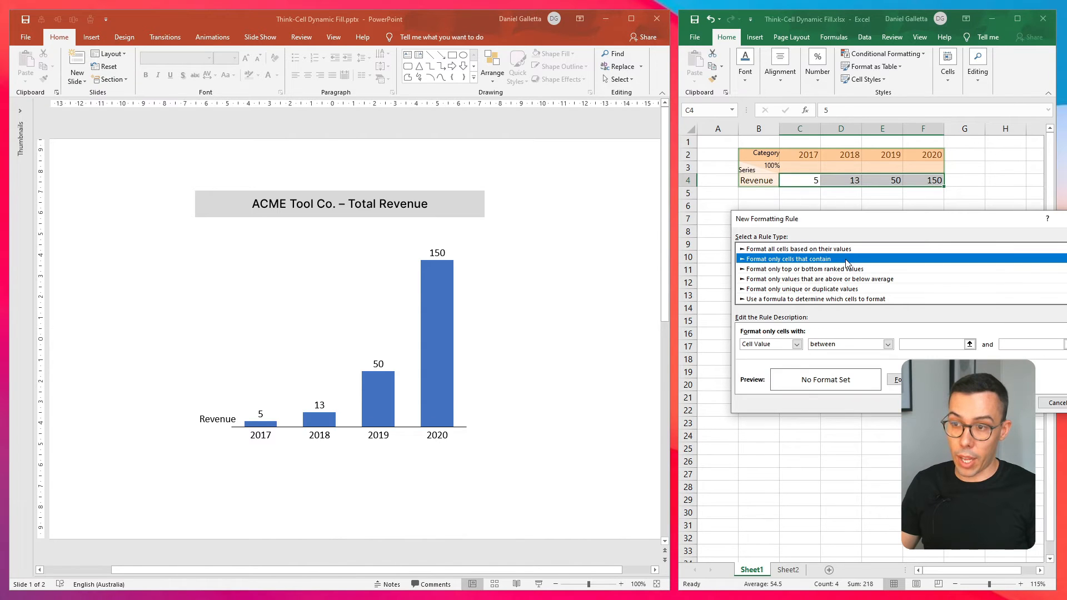
pyautogui.click(887, 343)
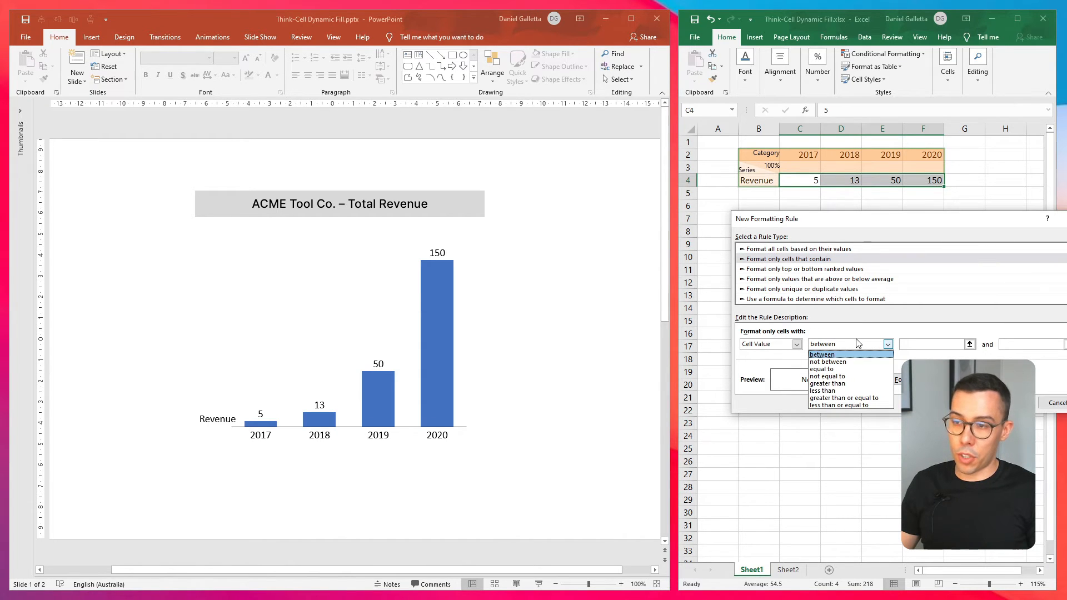
pyautogui.moveTo(859, 341)
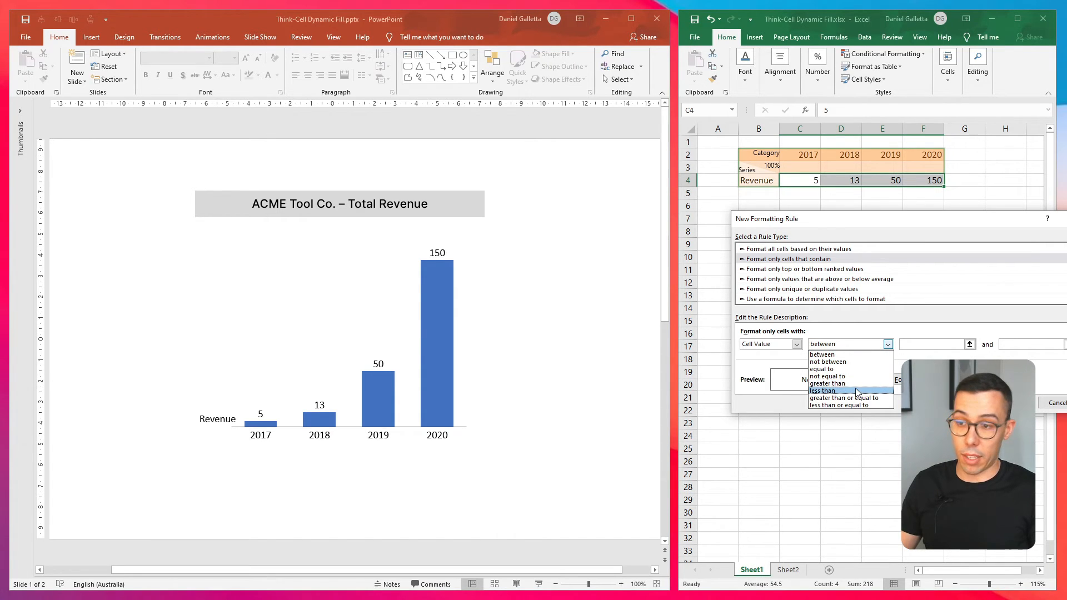
pyautogui.moveTo(850, 361)
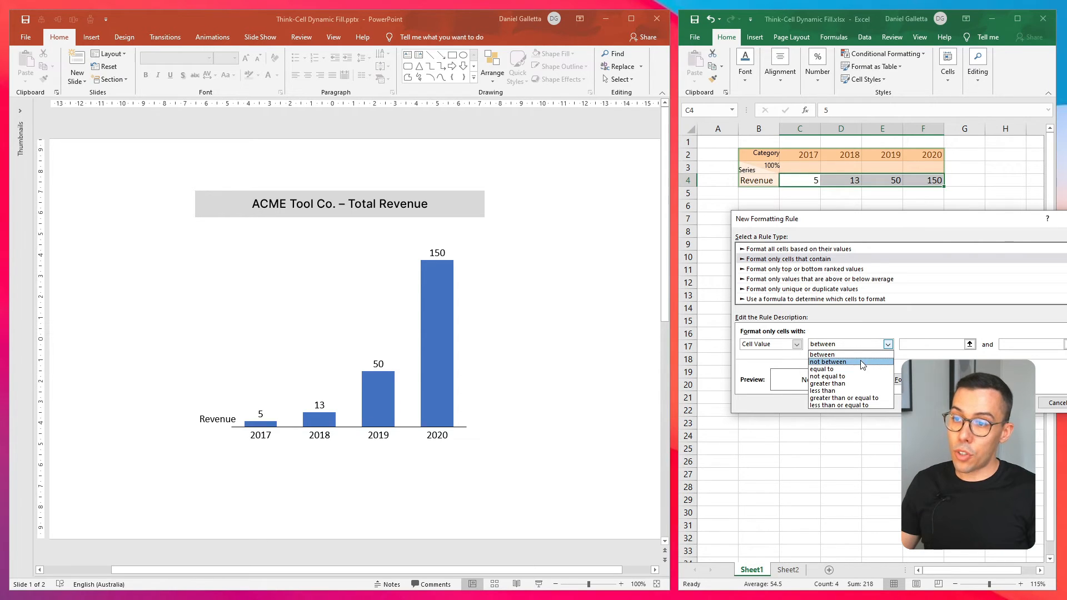
pyautogui.click(827, 391)
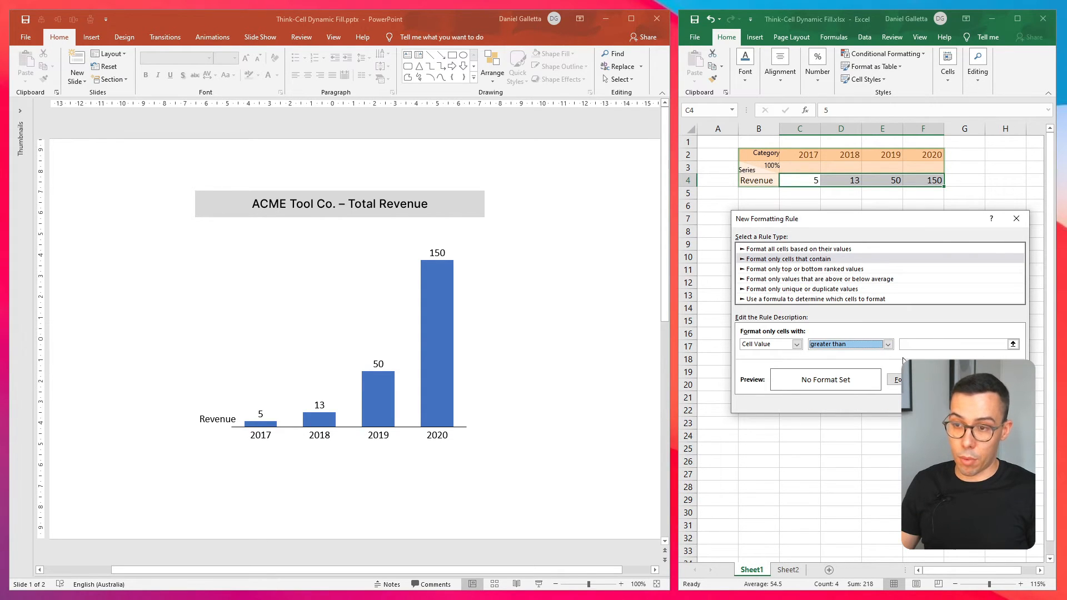
pyautogui.click(952, 343)
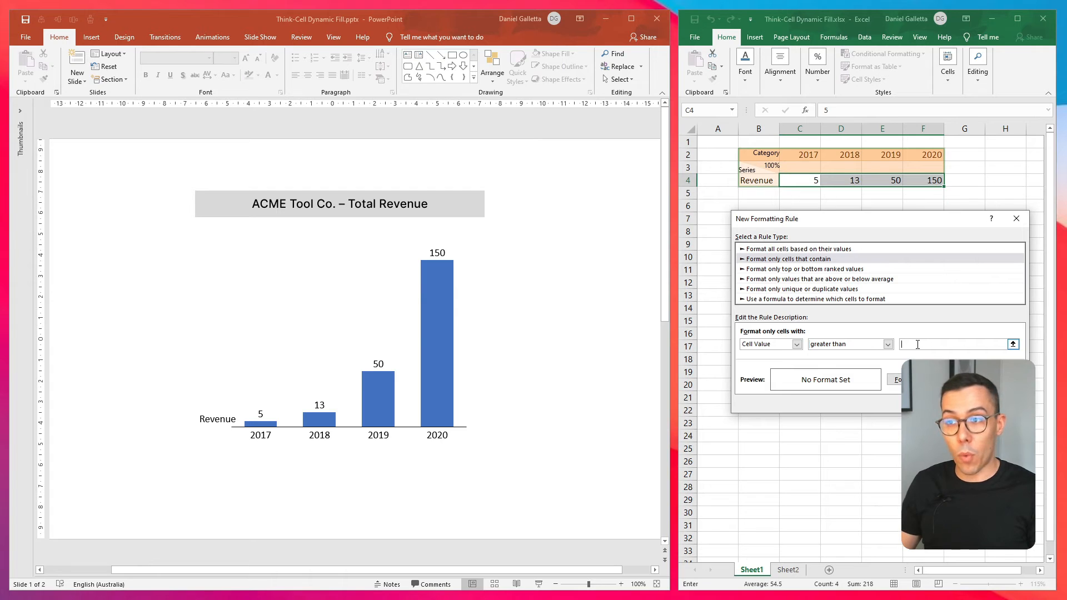
pyautogui.write('100')
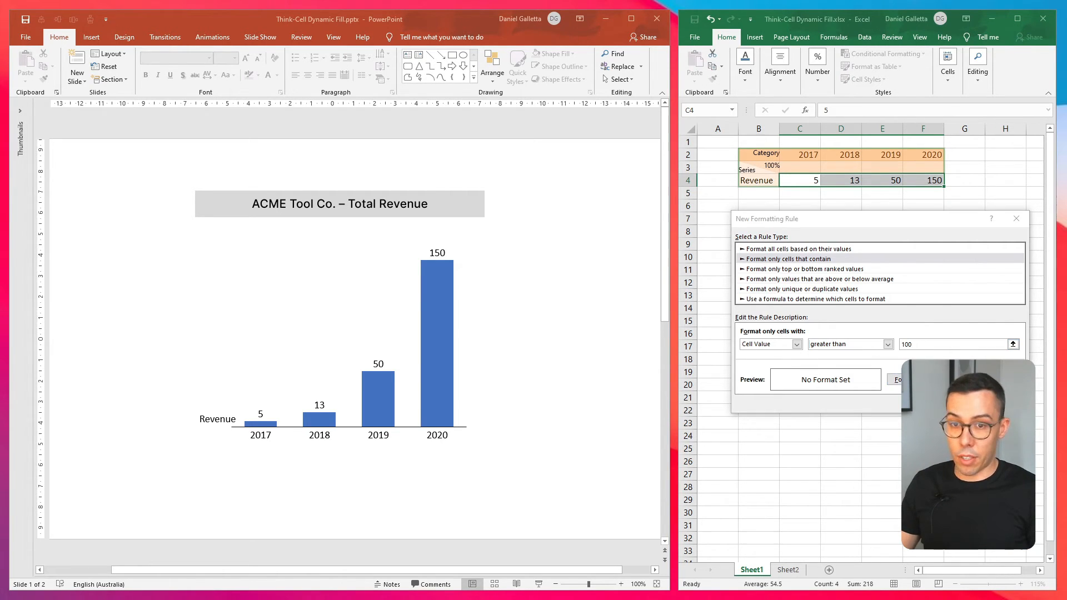
pyautogui.click(899, 379)
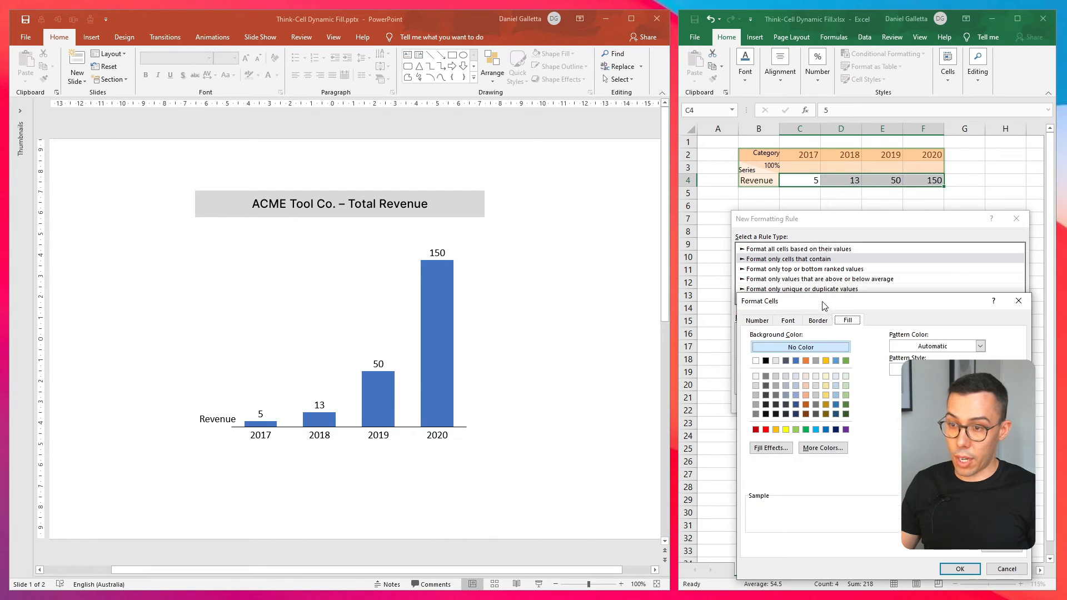
# Step: Confirm the green fill, set 2019 Revenue E4 to 101 so both bars turn green, and switch to Sheet2
pyautogui.click(959, 569)
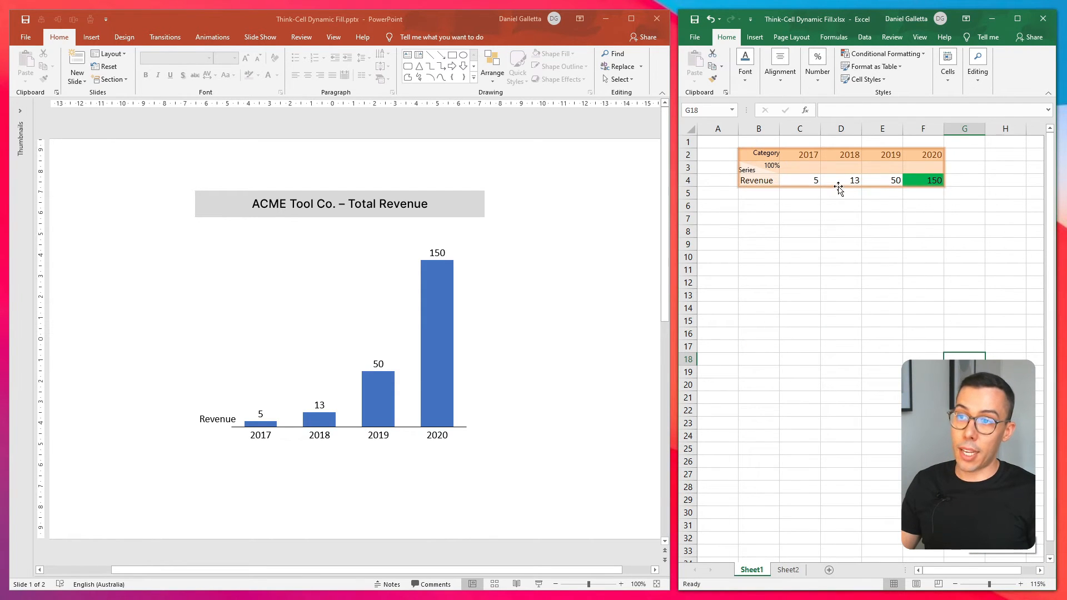
pyautogui.moveTo(932, 189)
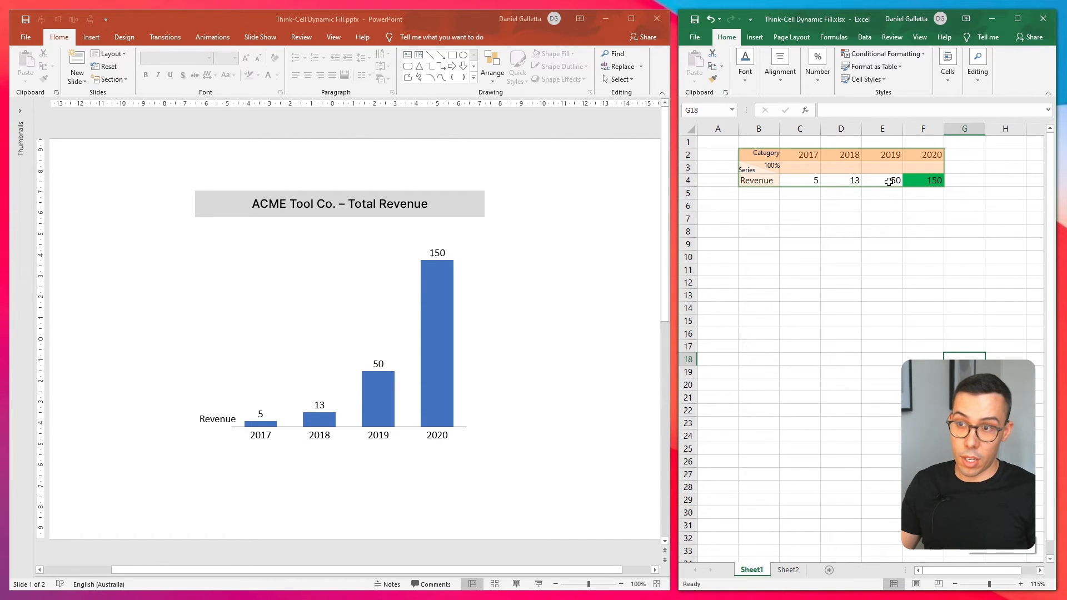
pyautogui.click(882, 180)
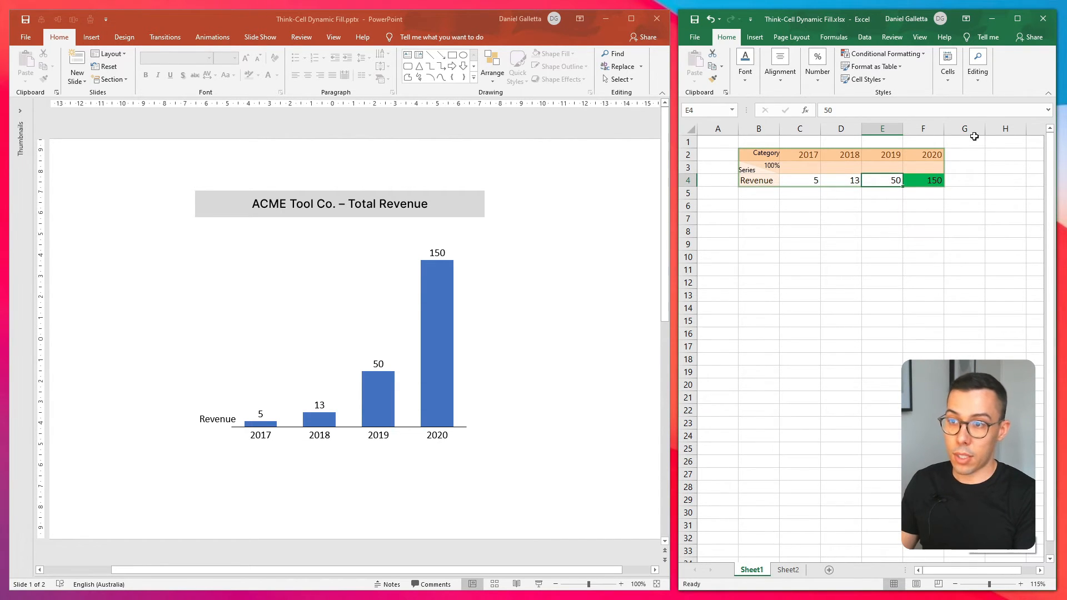
pyautogui.write('101')
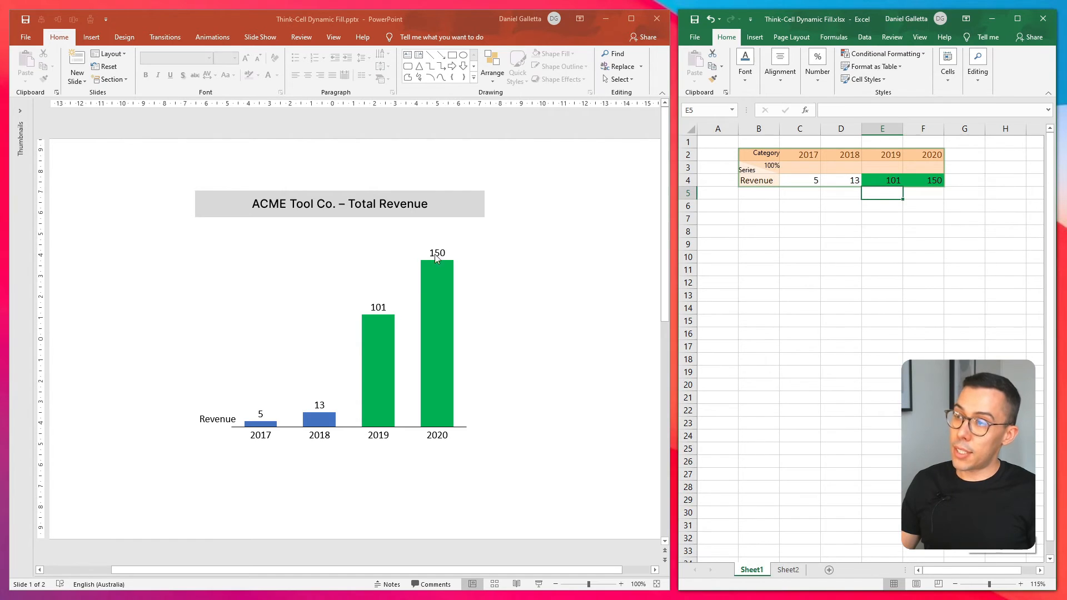
pyautogui.moveTo(415, 362)
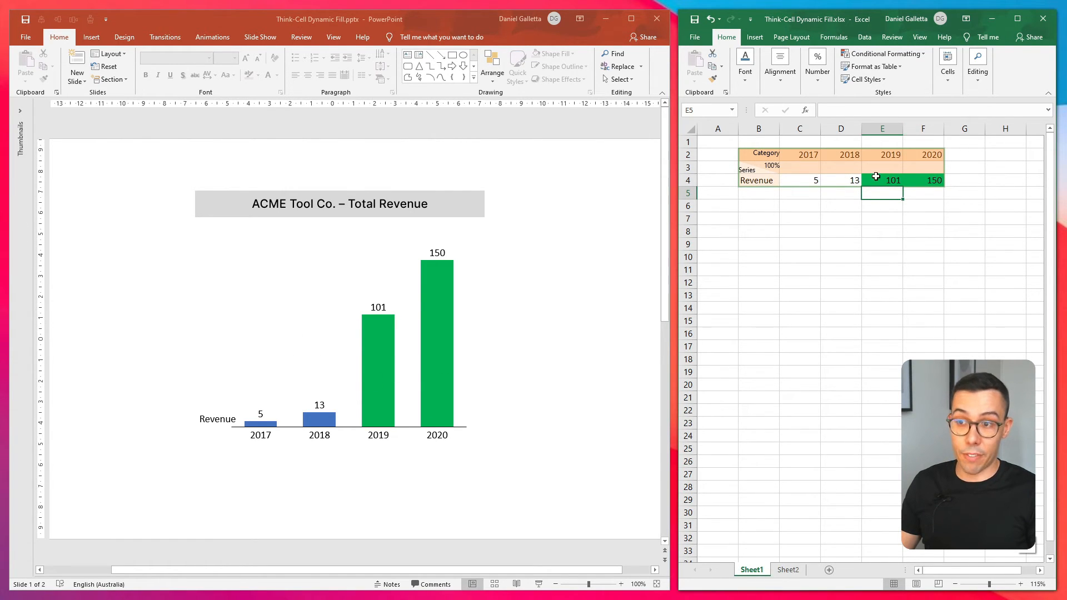
pyautogui.click(787, 569)
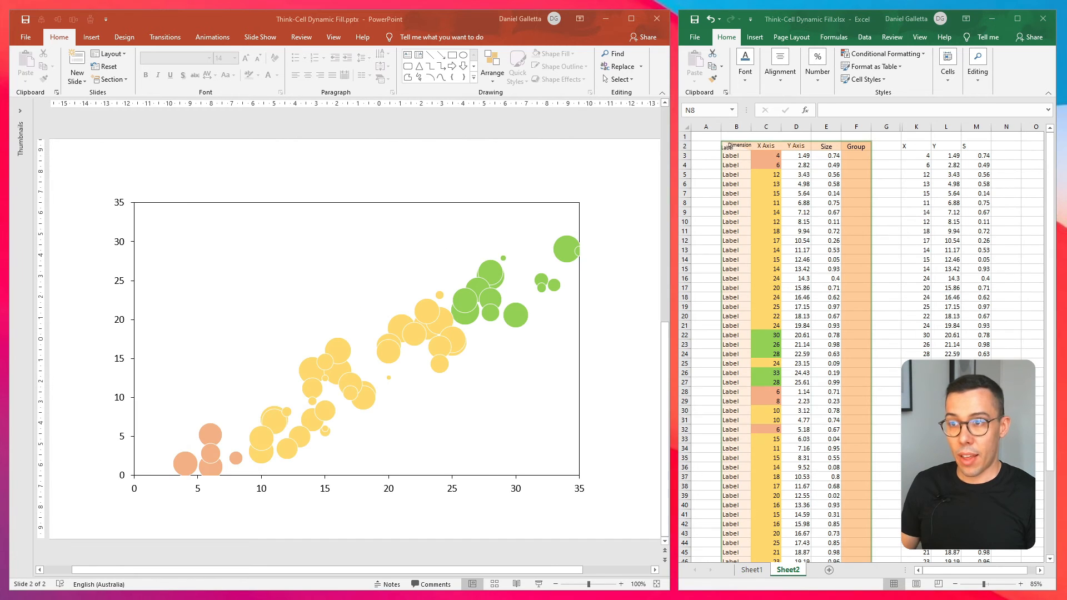